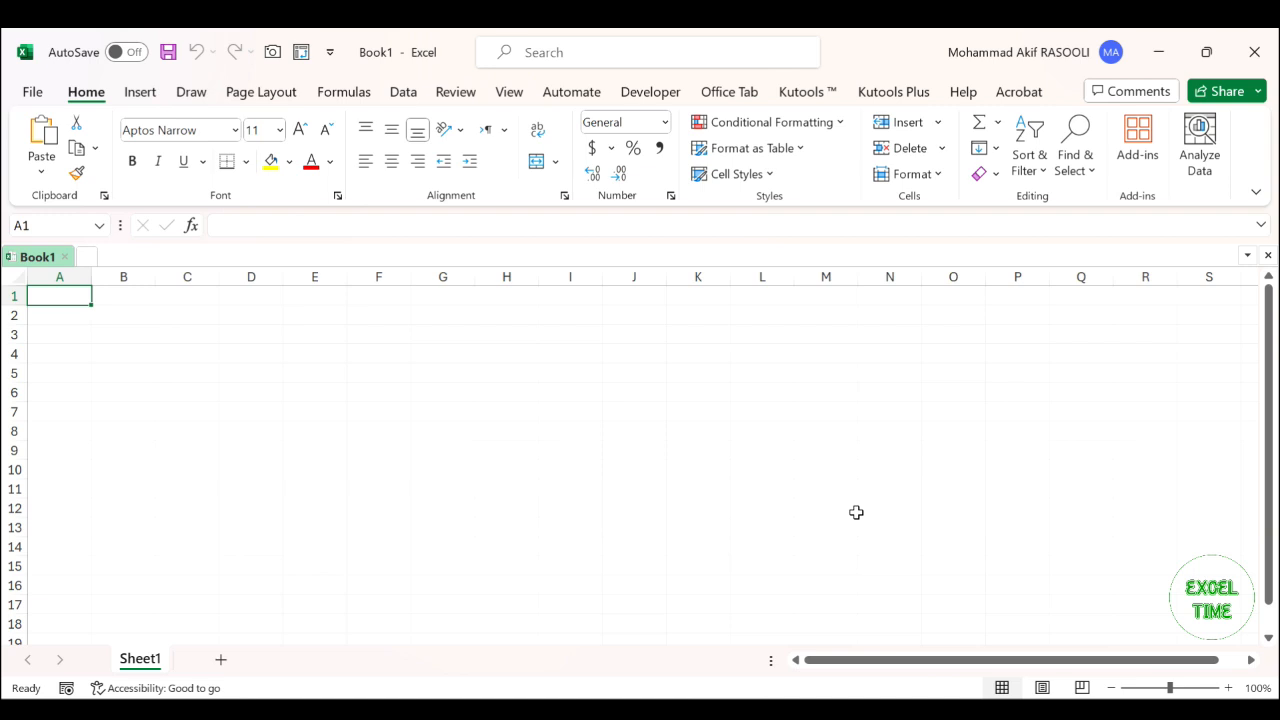
pyautogui.moveTo(778, 444)
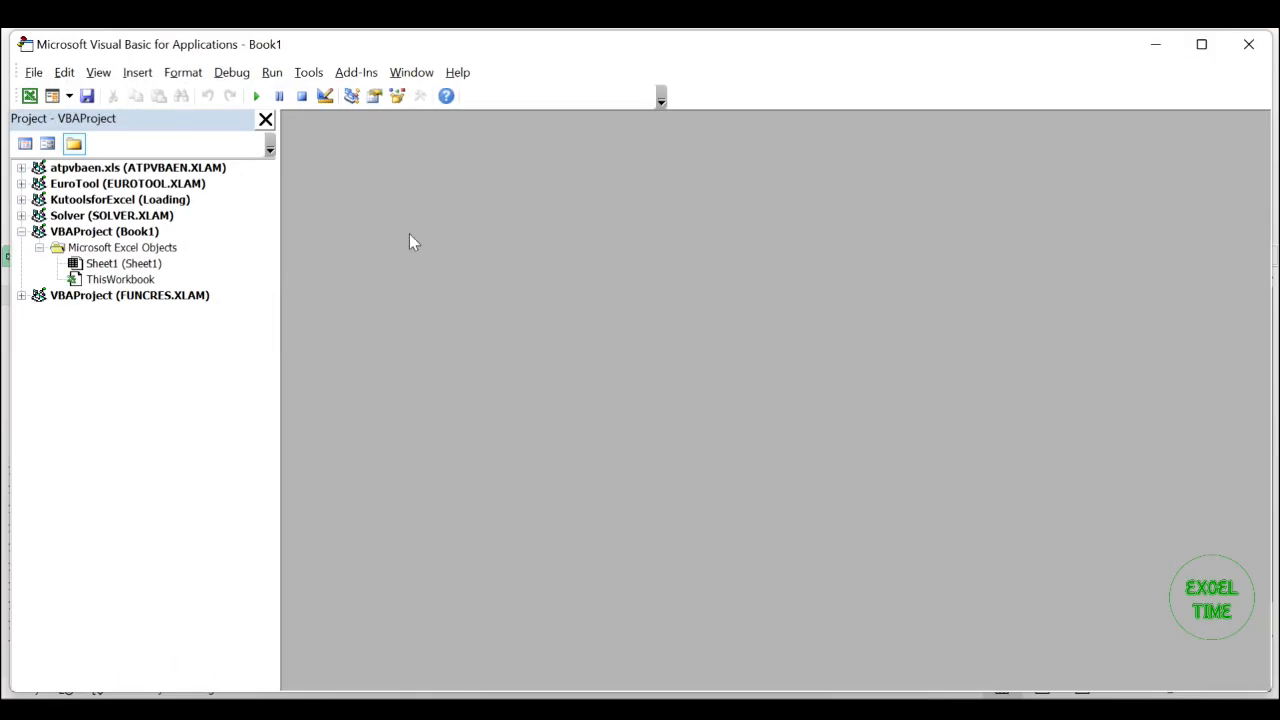
# - Insert a new VBA code module into the workbook for the file-listing macro
pyautogui.click(136, 72)
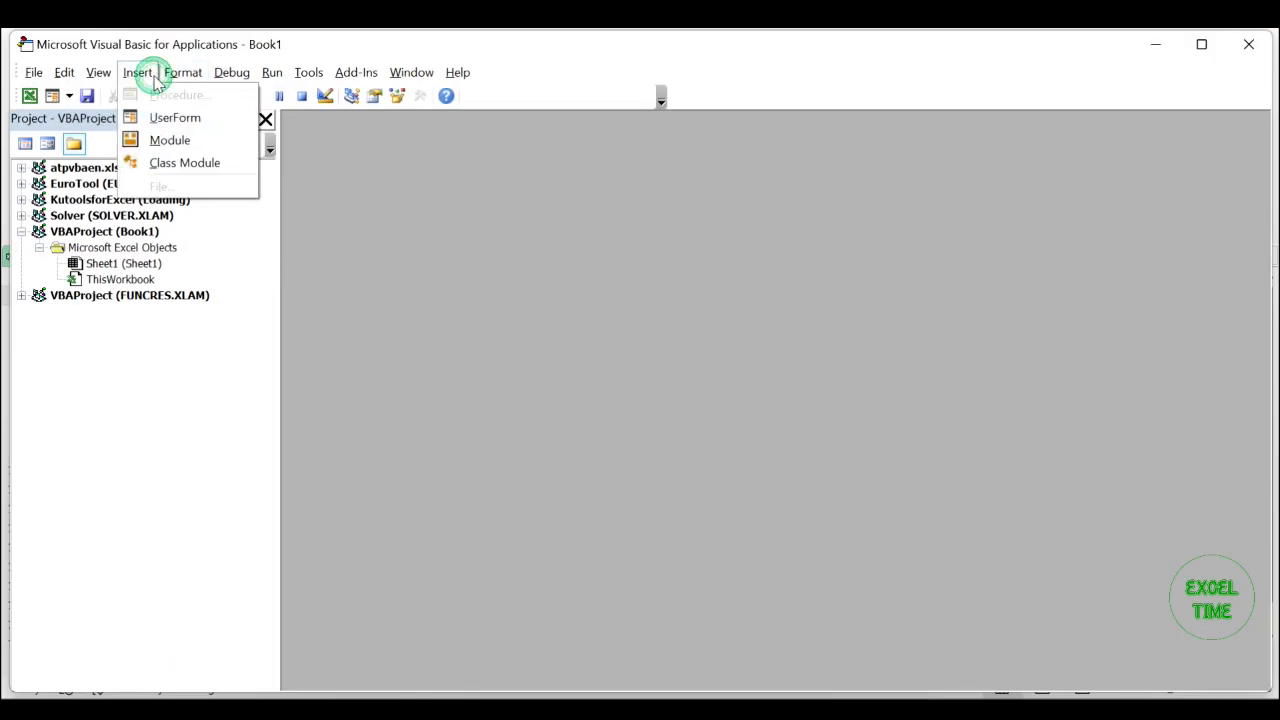
pyautogui.moveTo(170, 140)
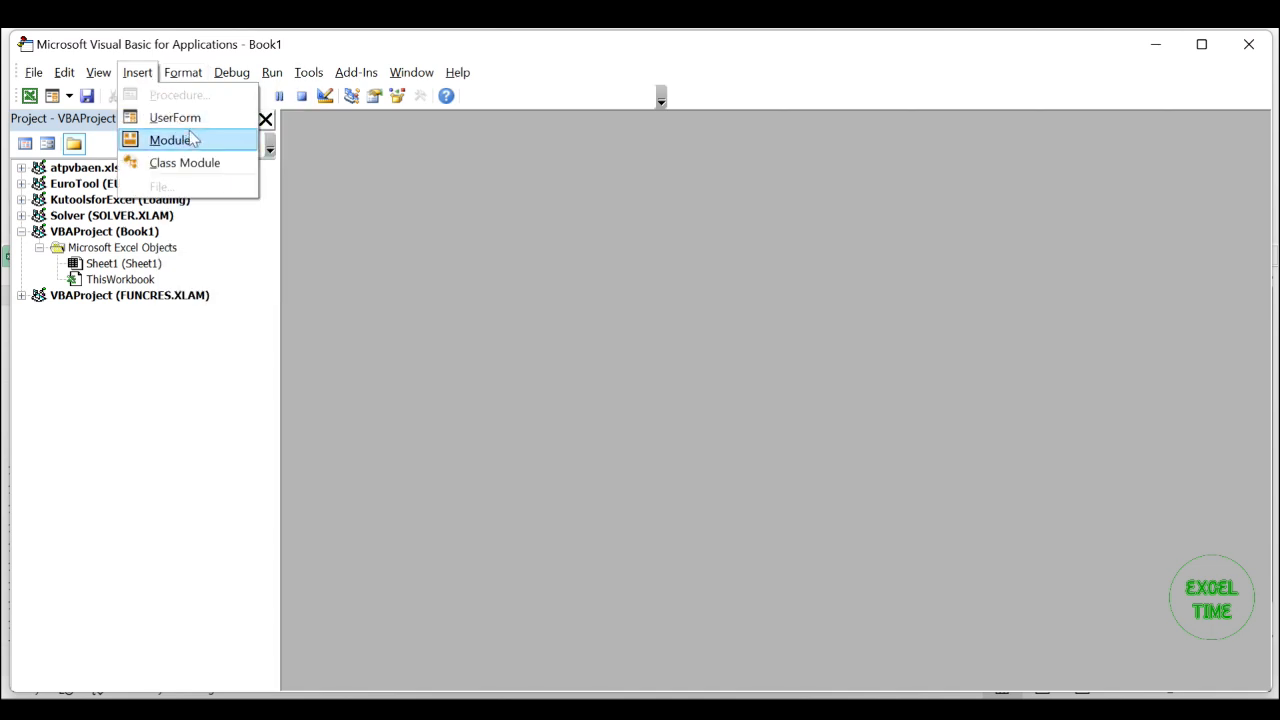
pyautogui.click(170, 140)
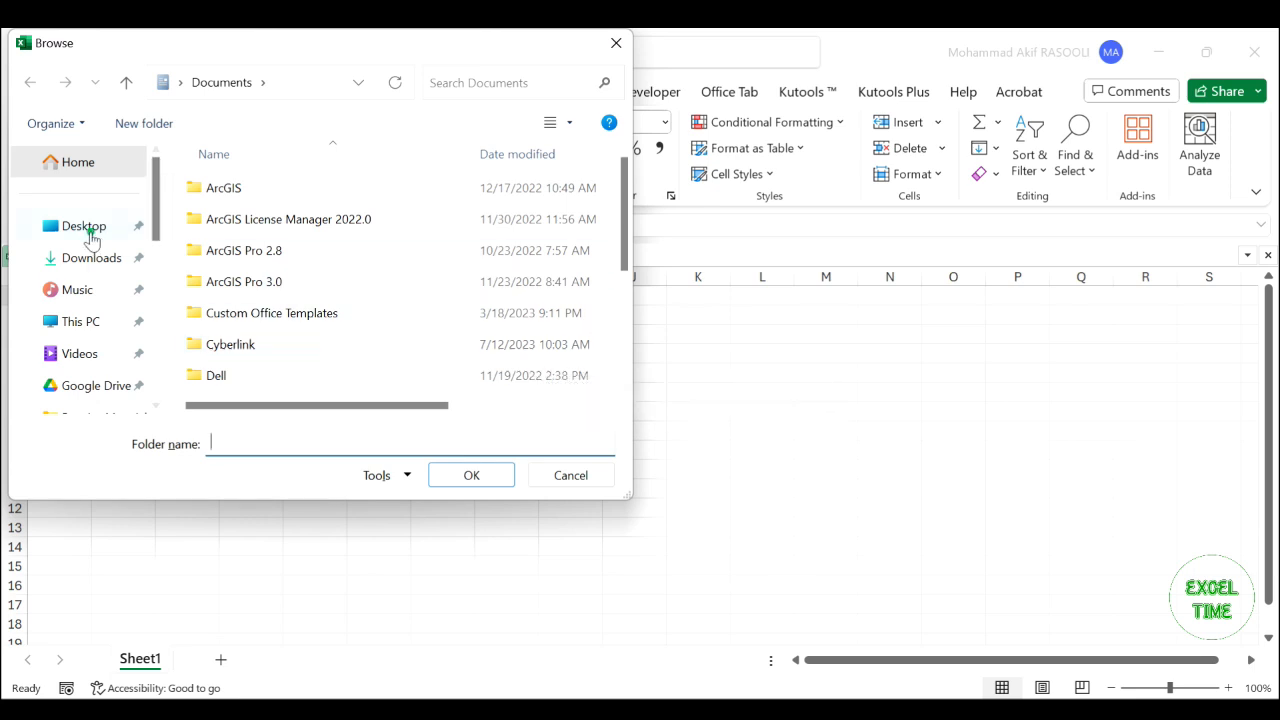
# - Confirm the Files folder and review the generated list of folder paths, file names and extensions on Sheet1
pyautogui.click(84, 224)
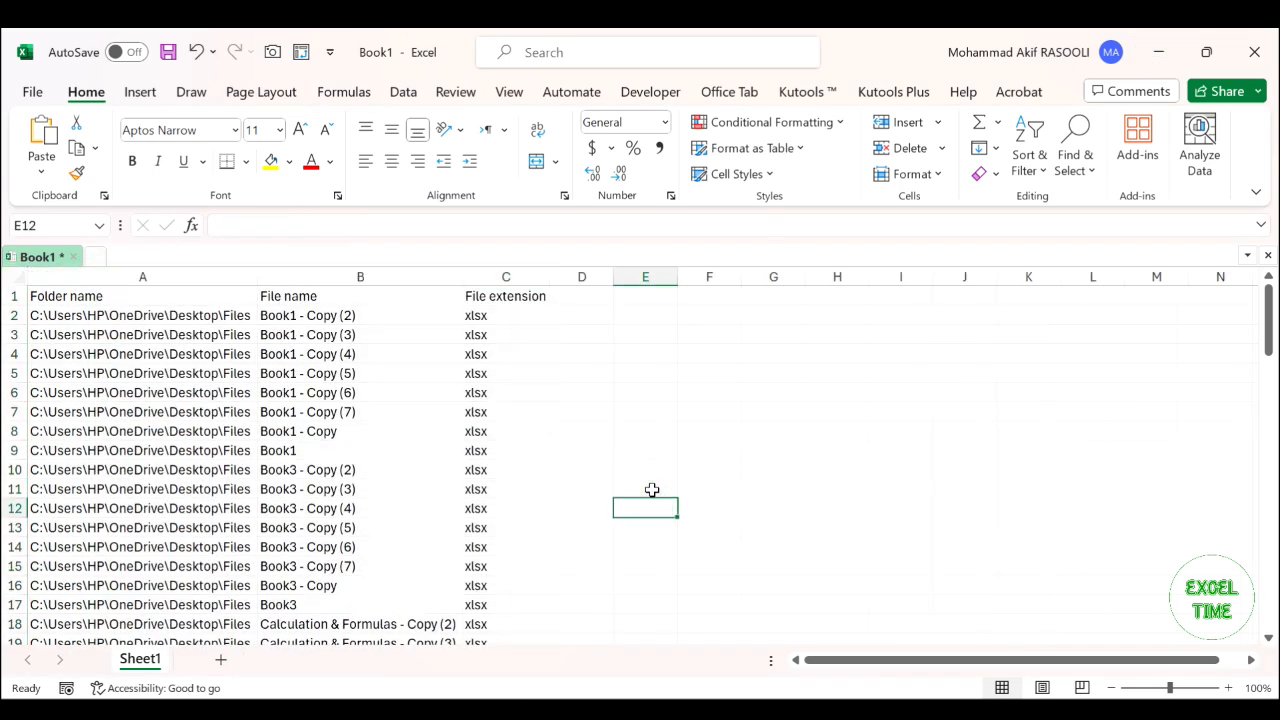
pyautogui.scroll(-3)
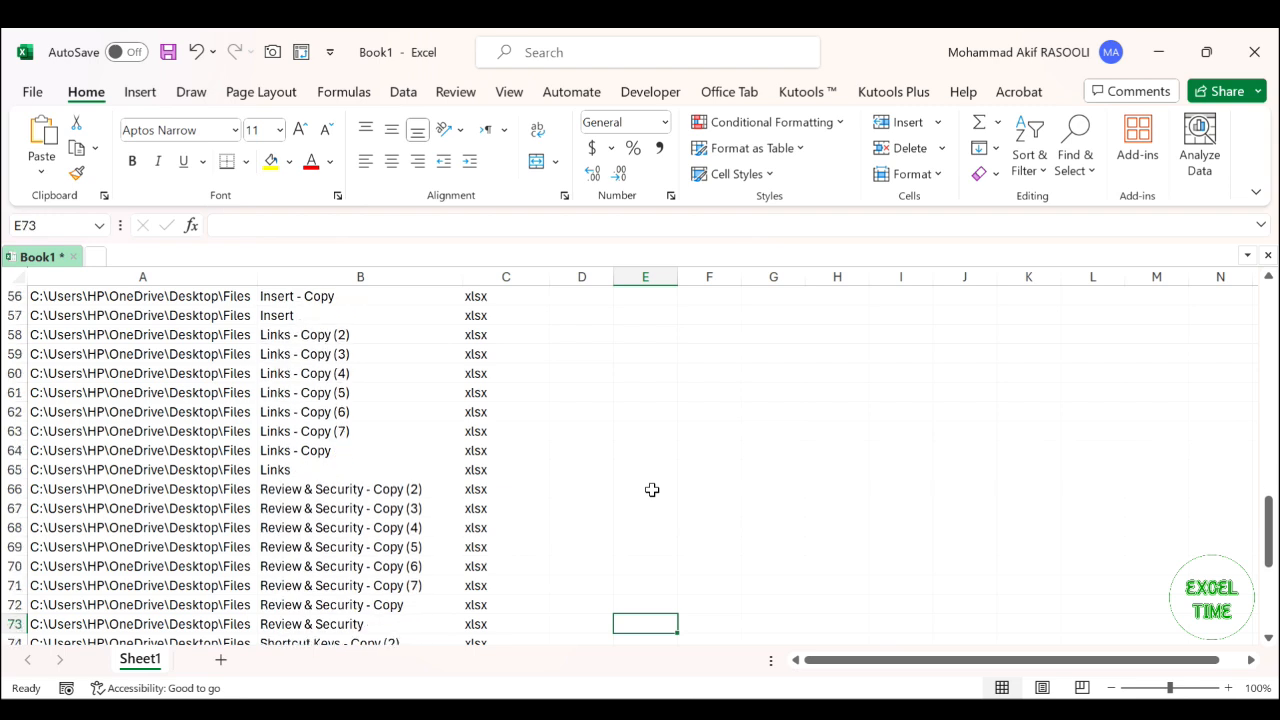
pyautogui.scroll(-3)
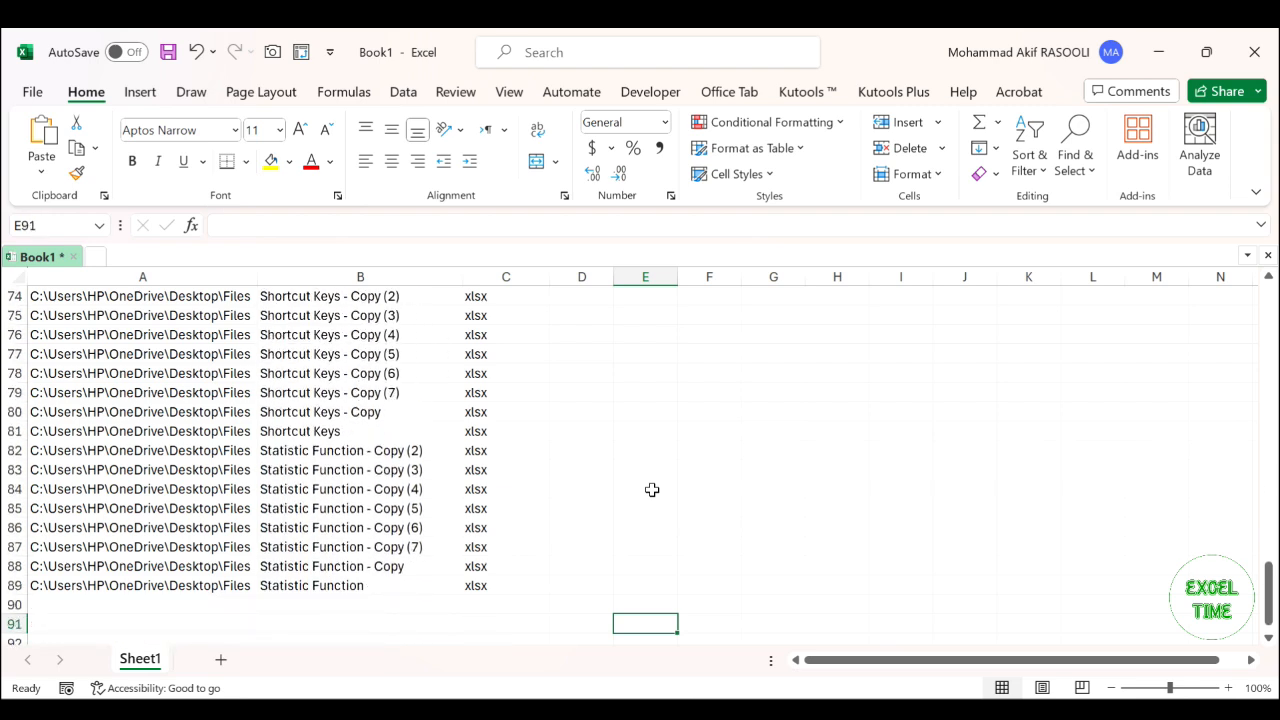
pyautogui.click(644, 296)
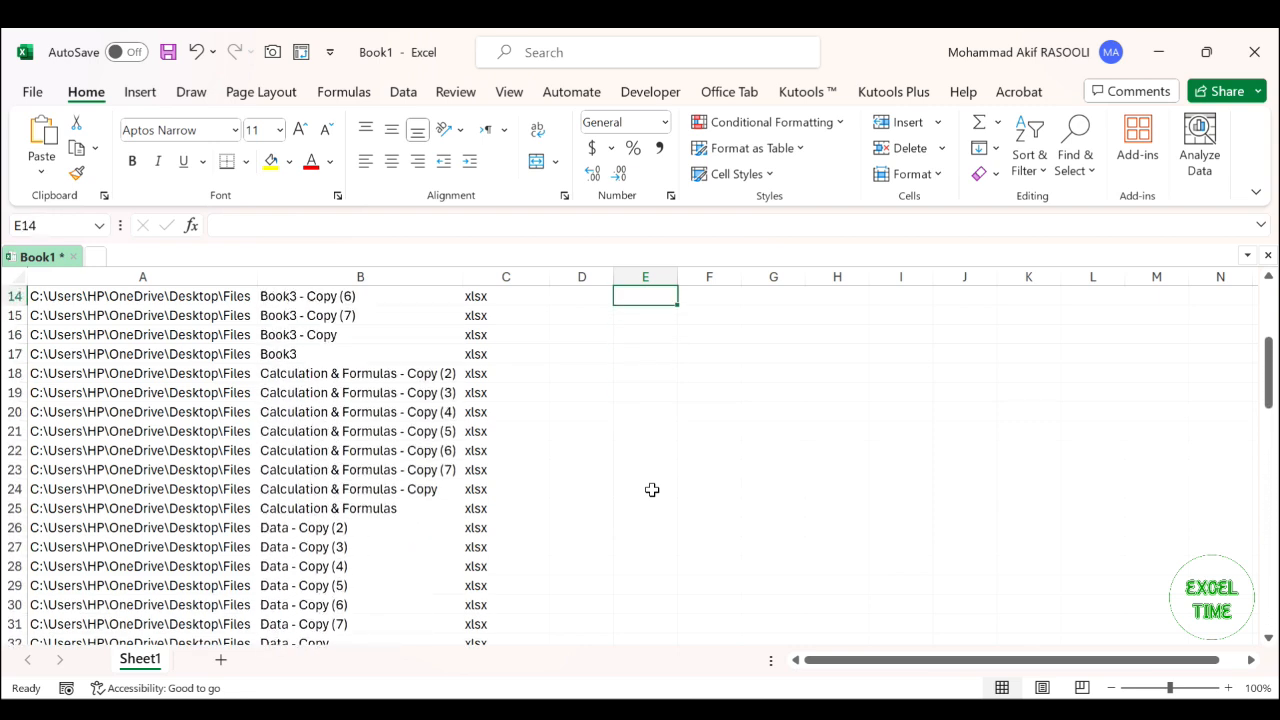
pyautogui.scroll(3)
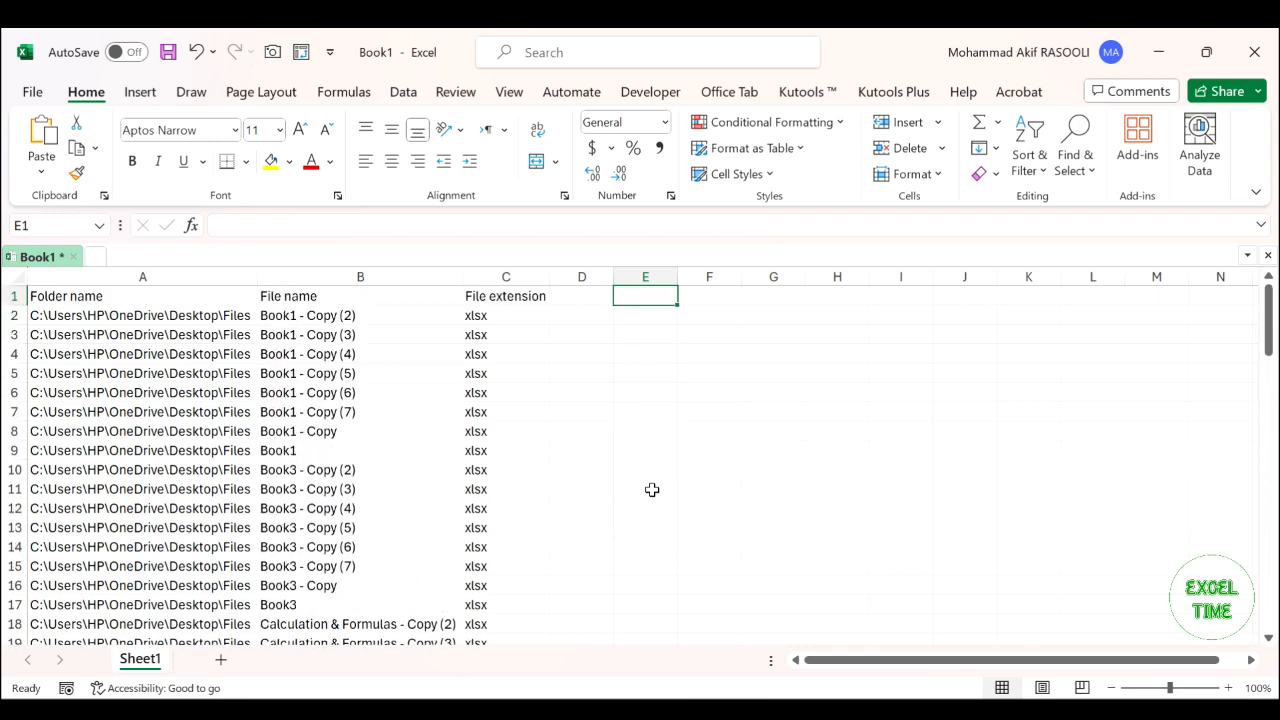
pyautogui.click(644, 374)
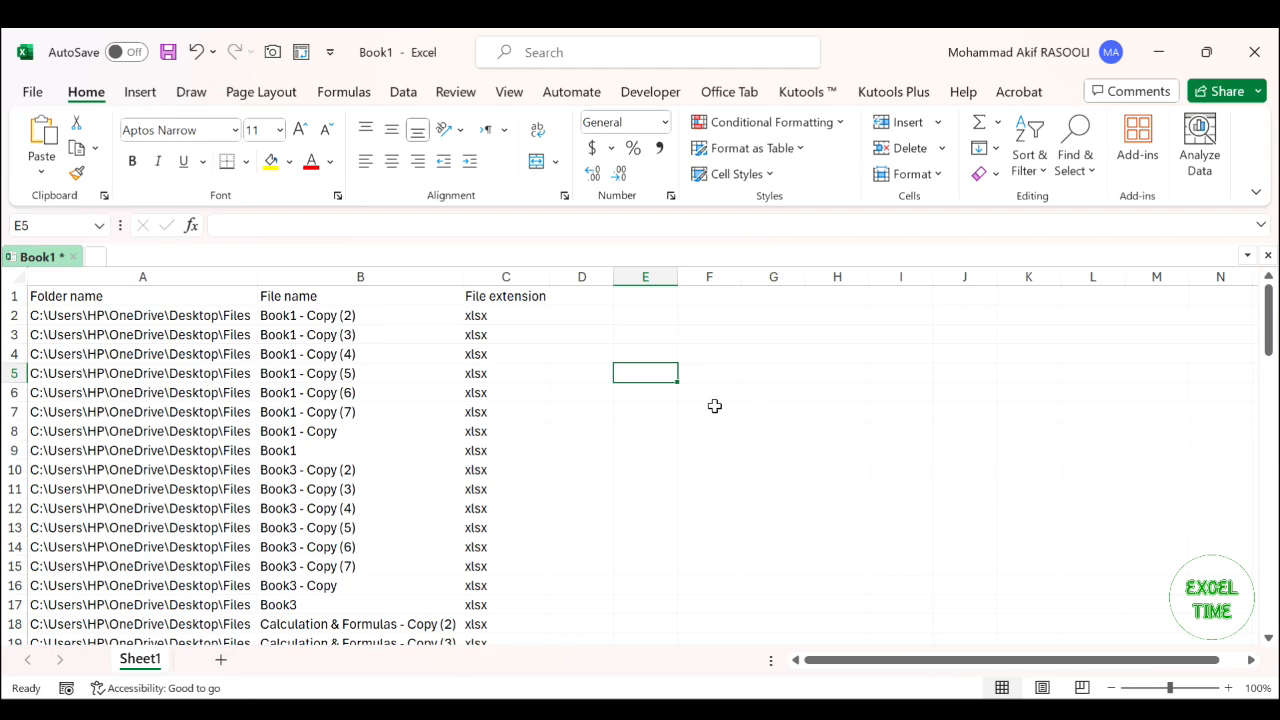
pyautogui.click(206, 660)
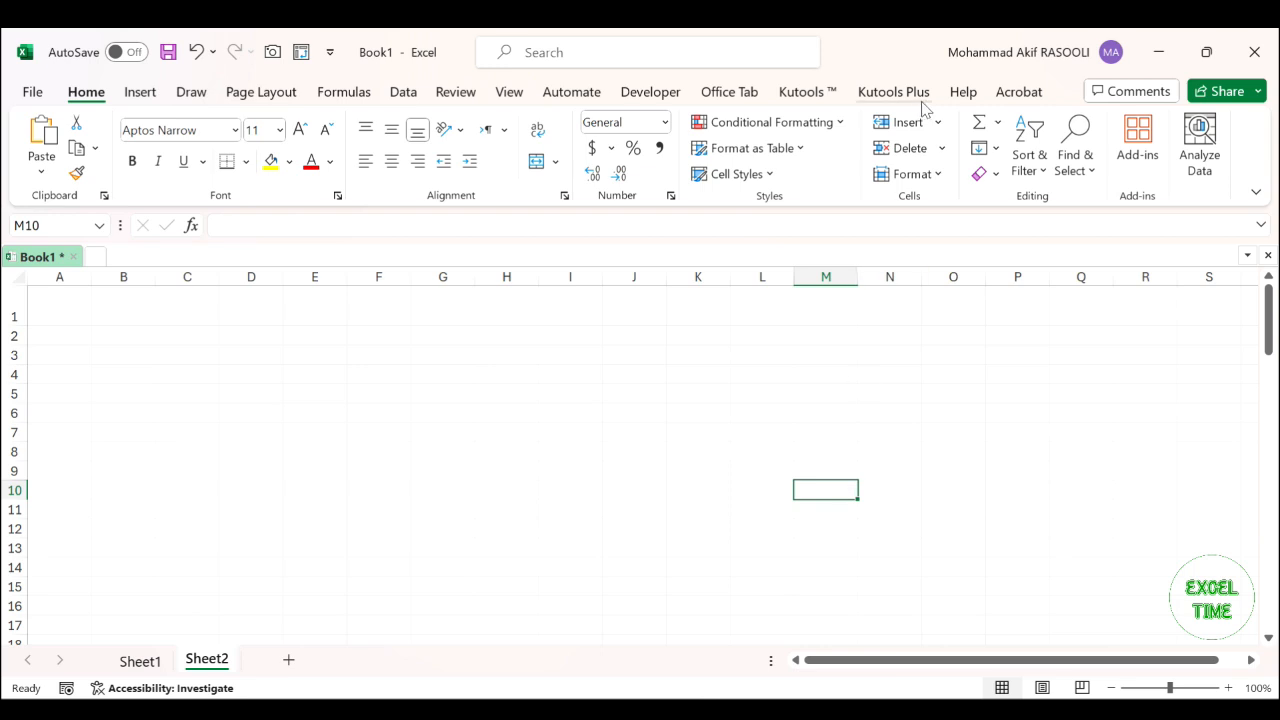
# - Launch the Kutools Plus Filename List utility from Import & Export
pyautogui.click(892, 92)
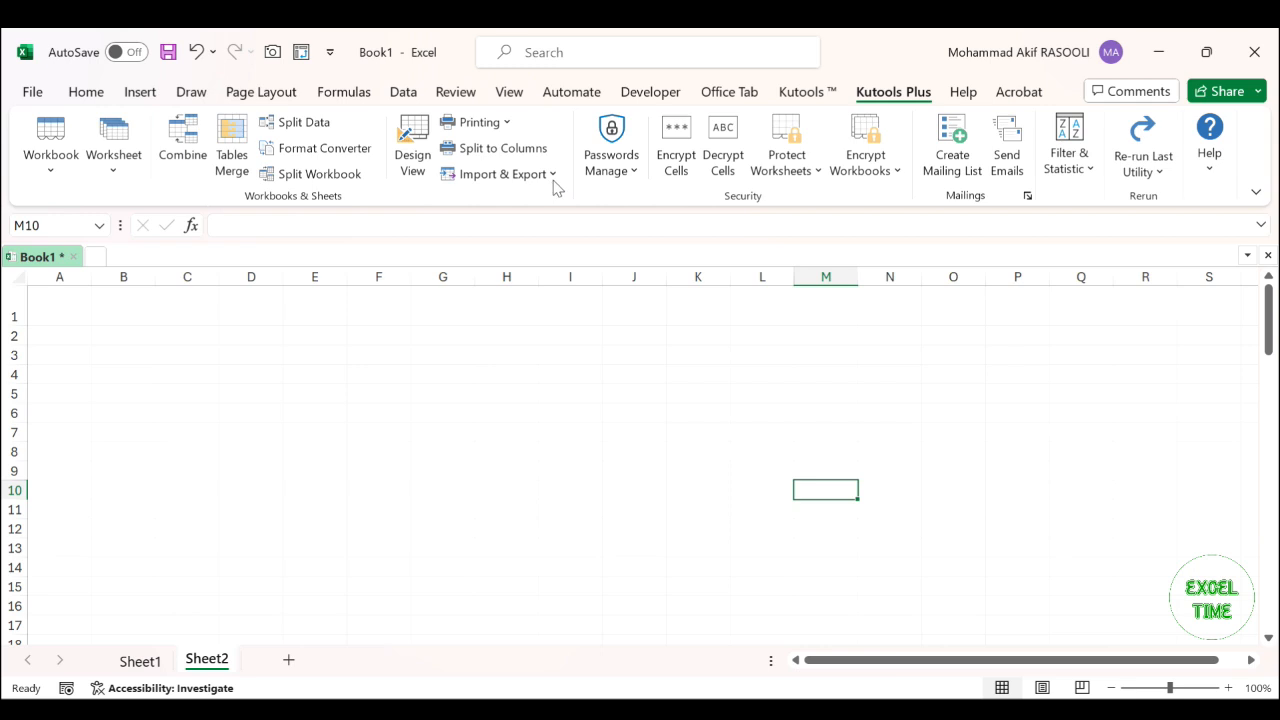
pyautogui.click(500, 172)
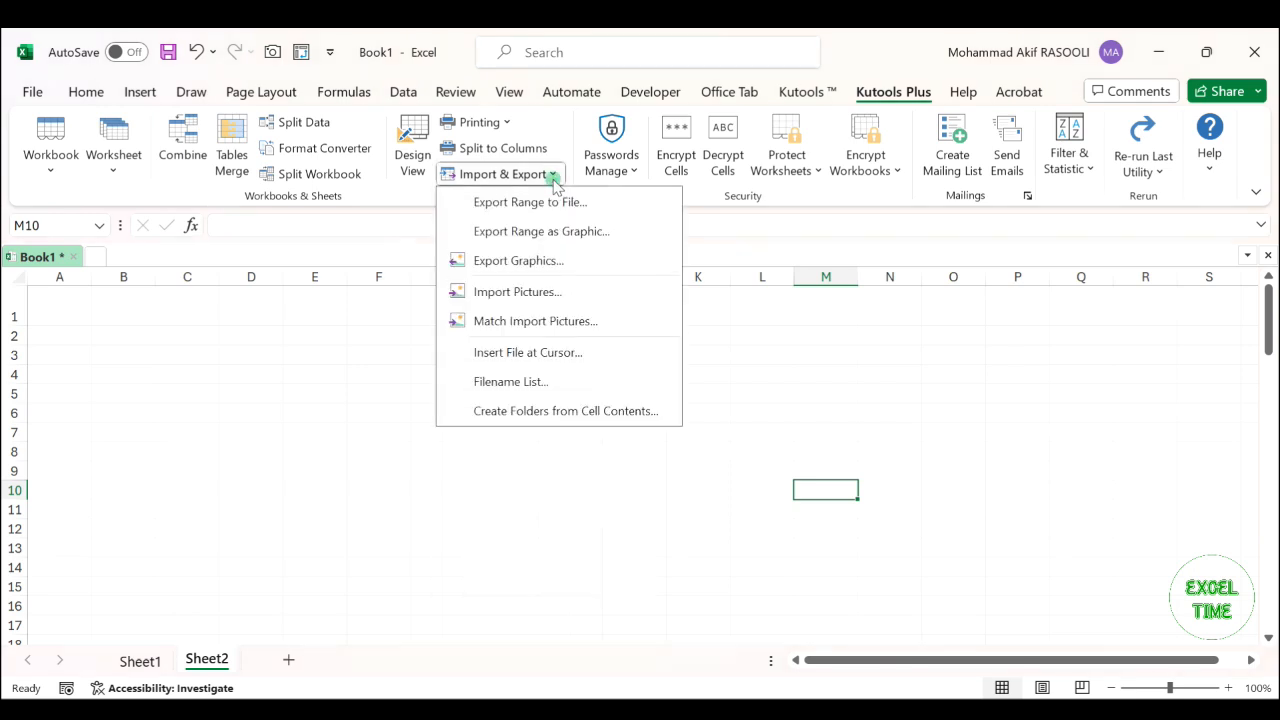
pyautogui.moveTo(610, 390)
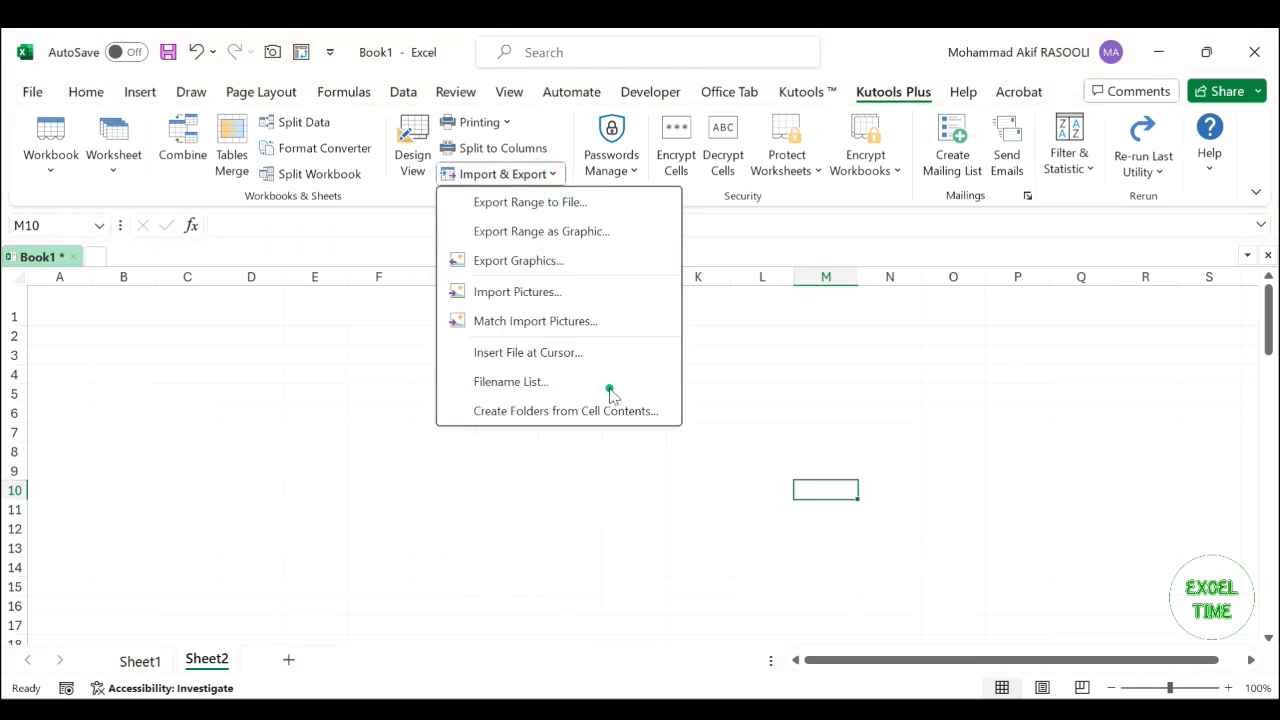
pyautogui.click(510, 380)
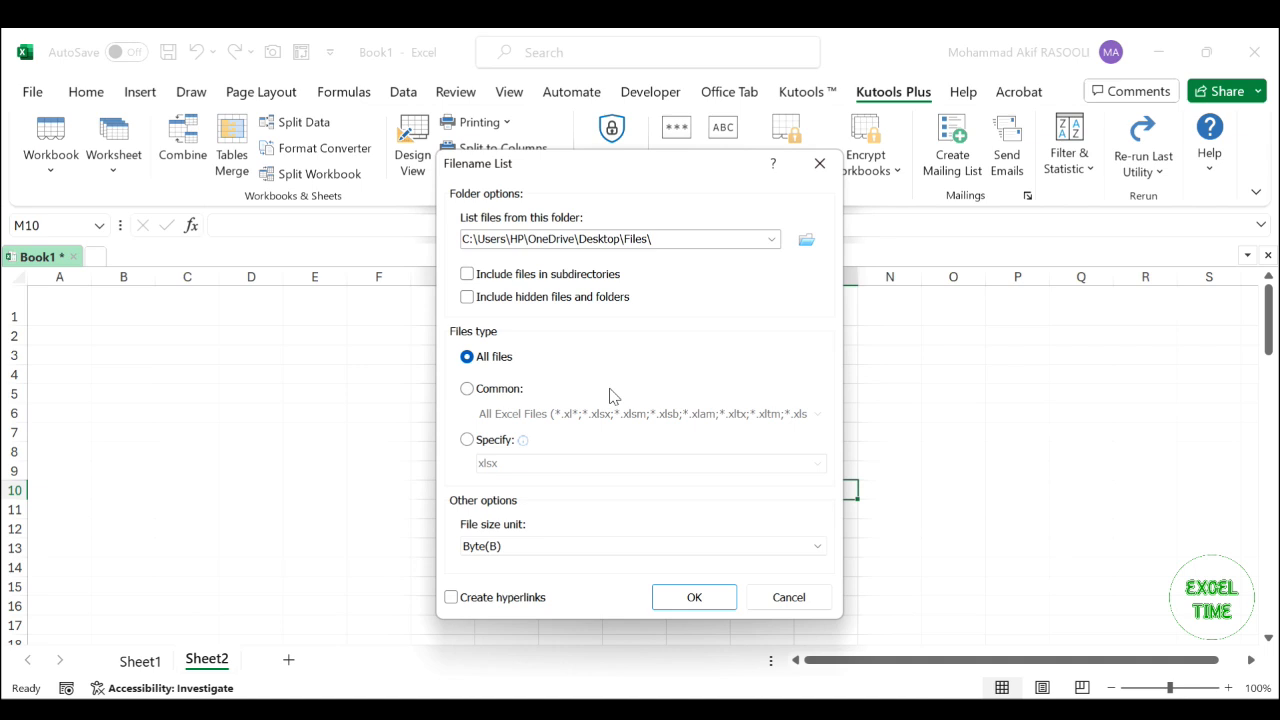
pyautogui.moveTo(804, 256)
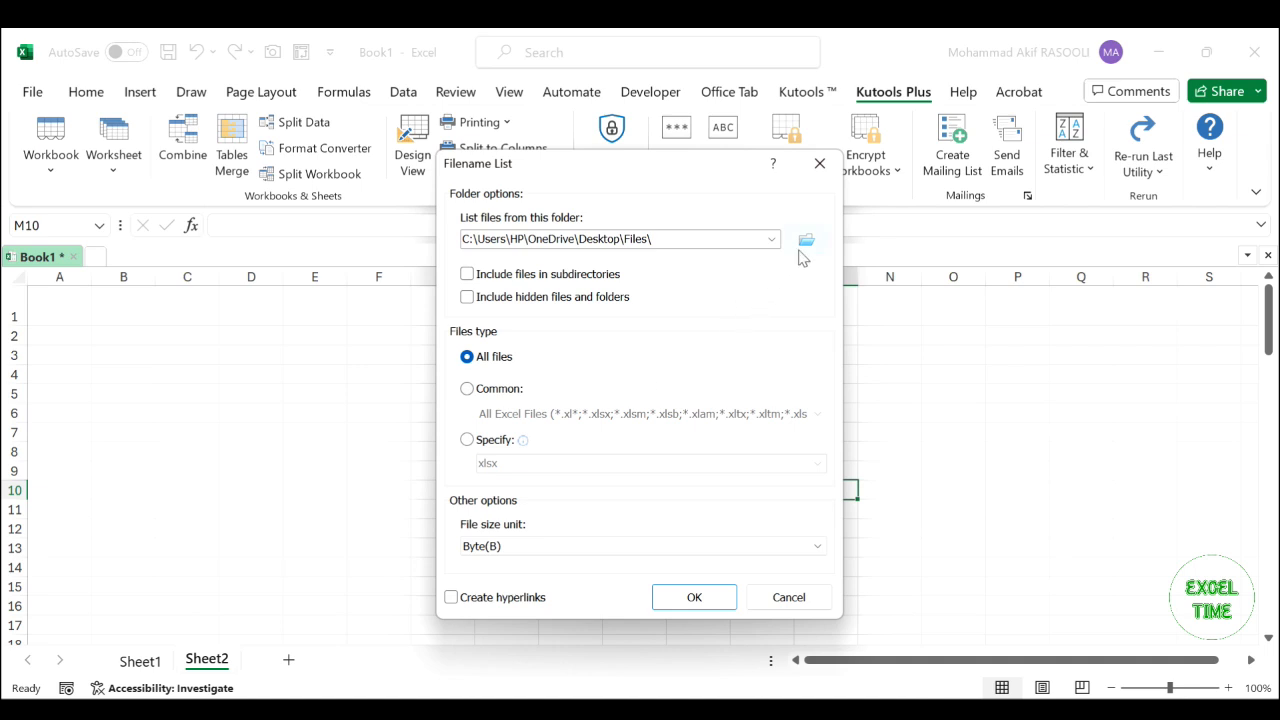
# - Choose Desktop\Files as the source folder and include files in subdirectories
pyautogui.click(806, 240)
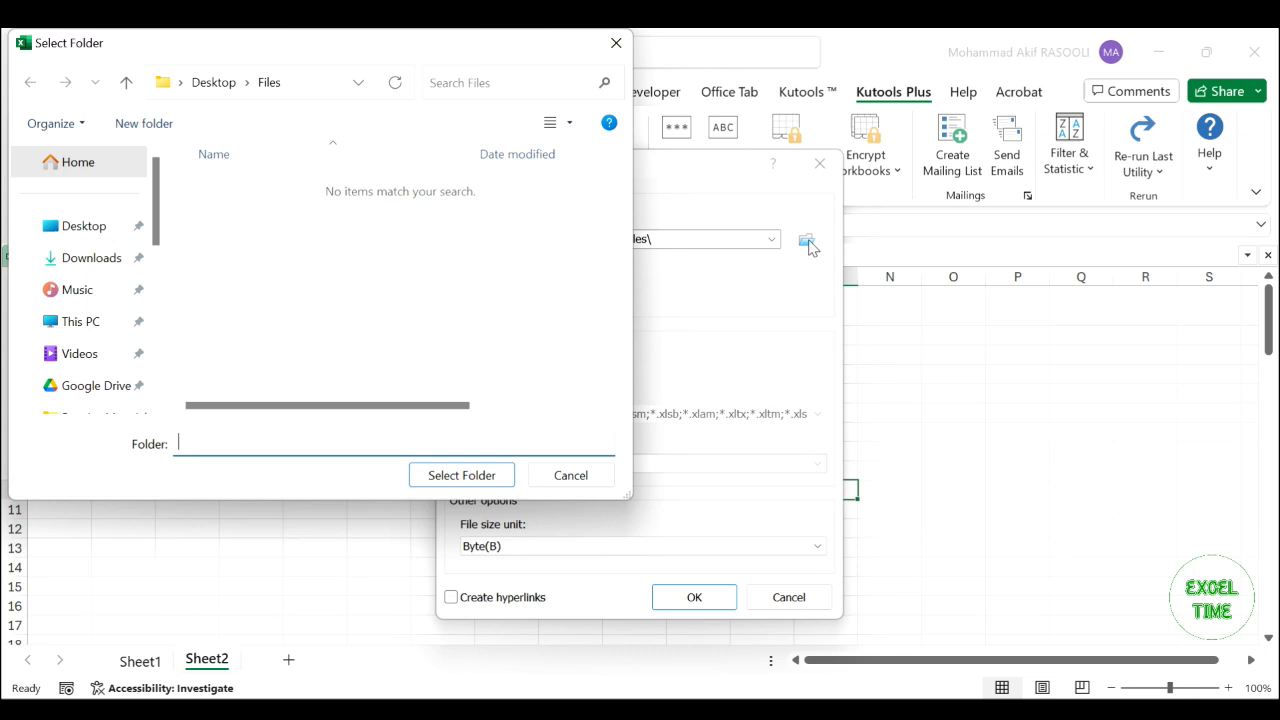
pyautogui.moveTo(182, 206)
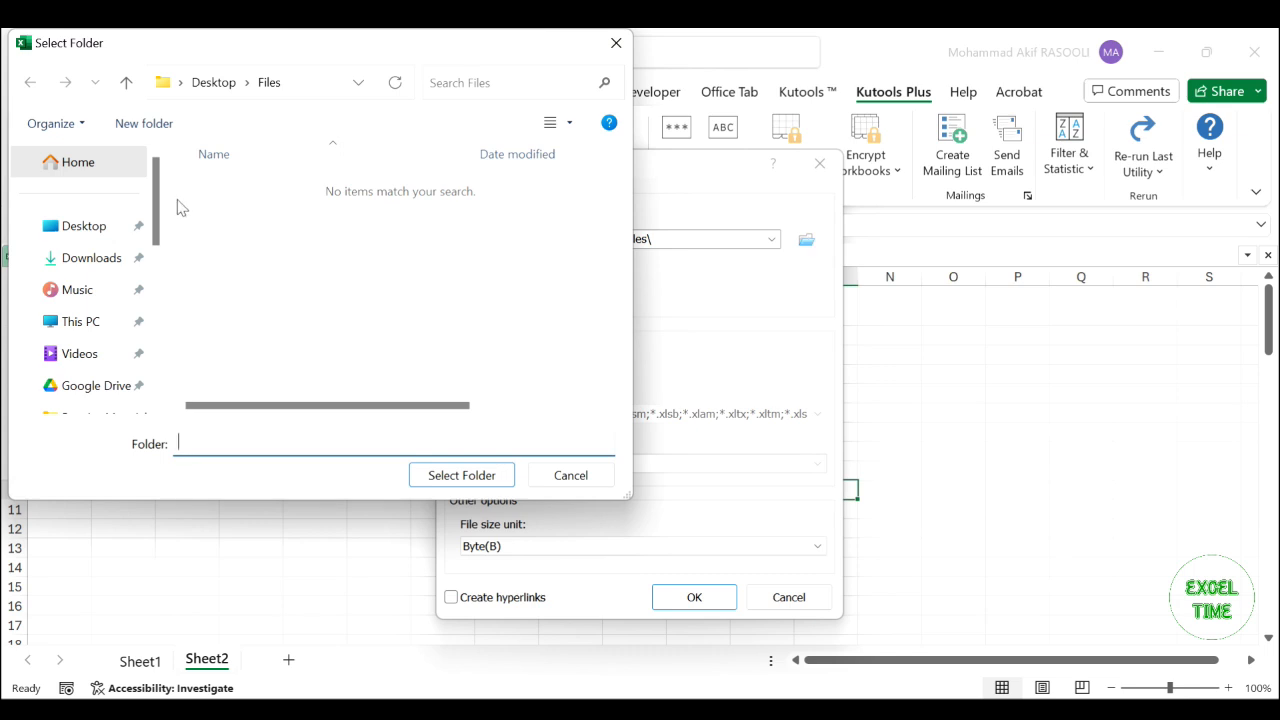
pyautogui.click(460, 196)
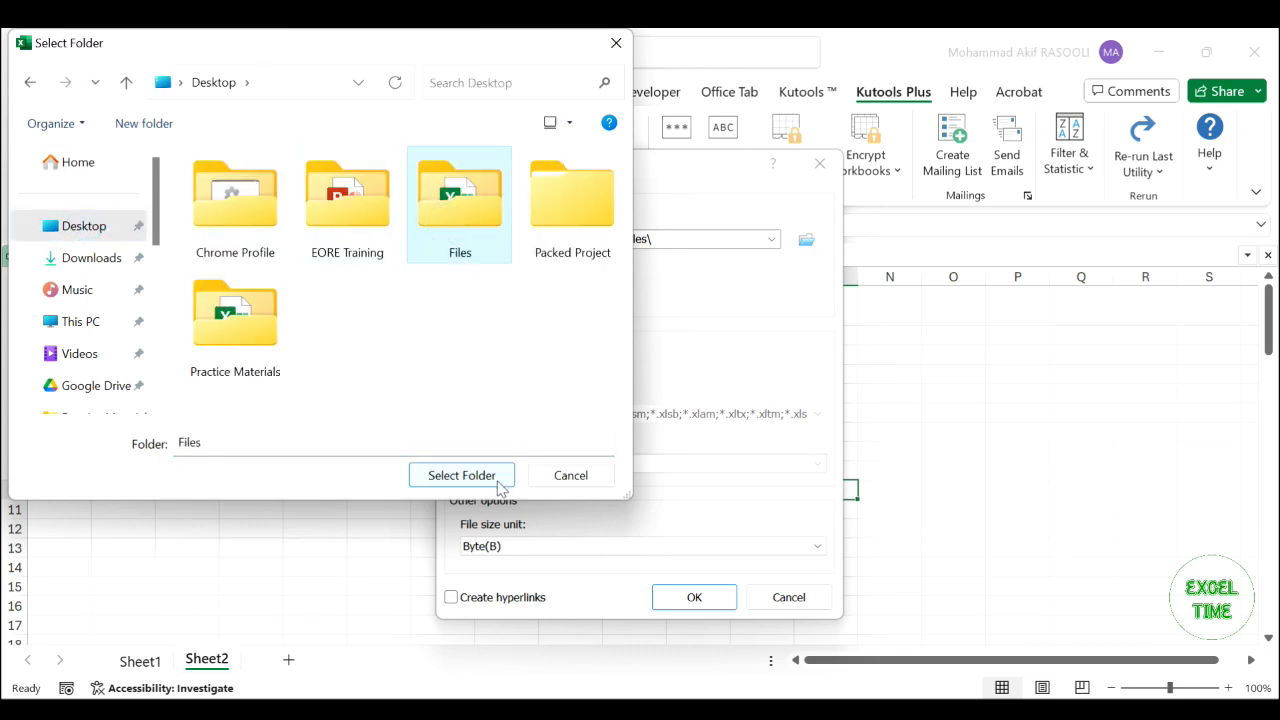
pyautogui.click(460, 476)
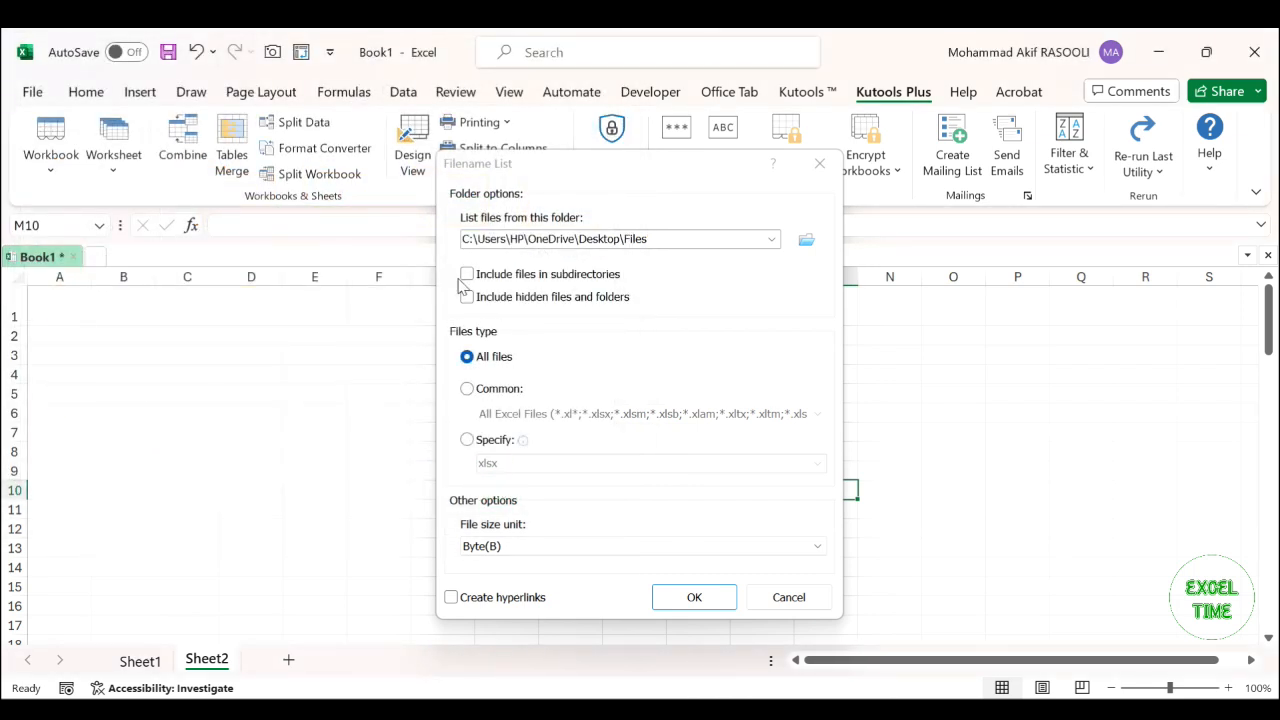
pyautogui.click(466, 274)
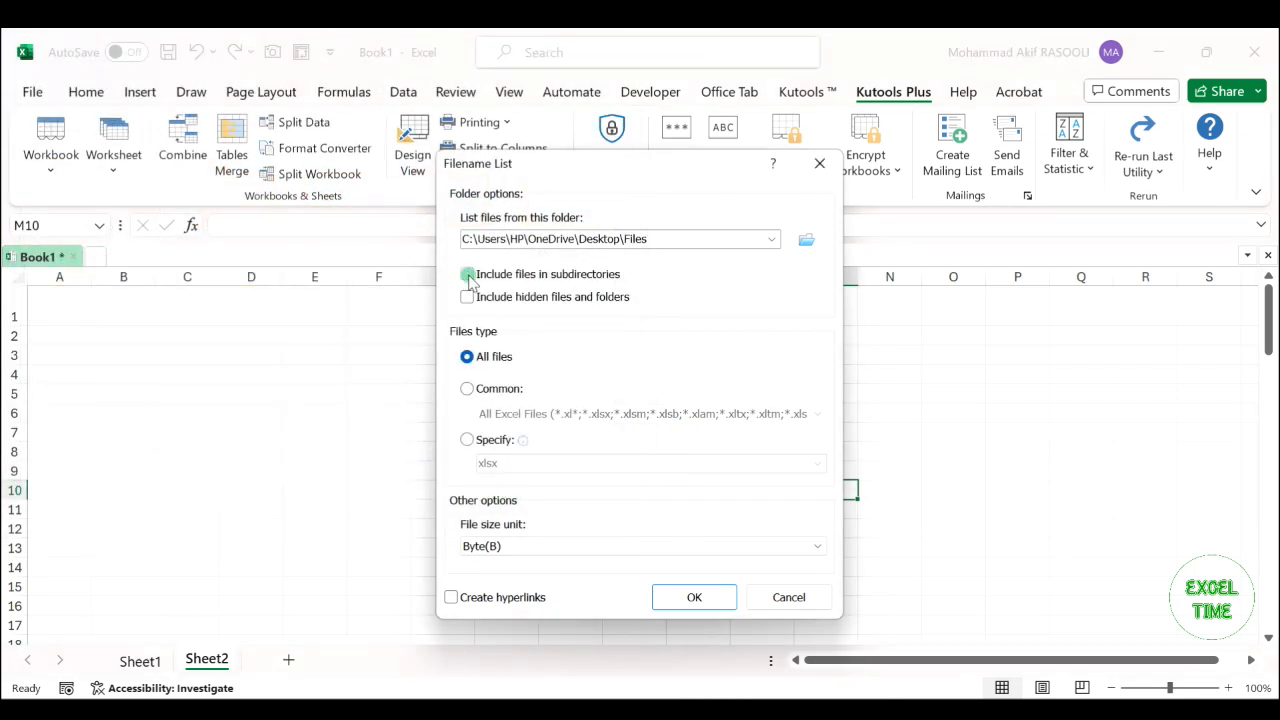
pyautogui.click(466, 274)
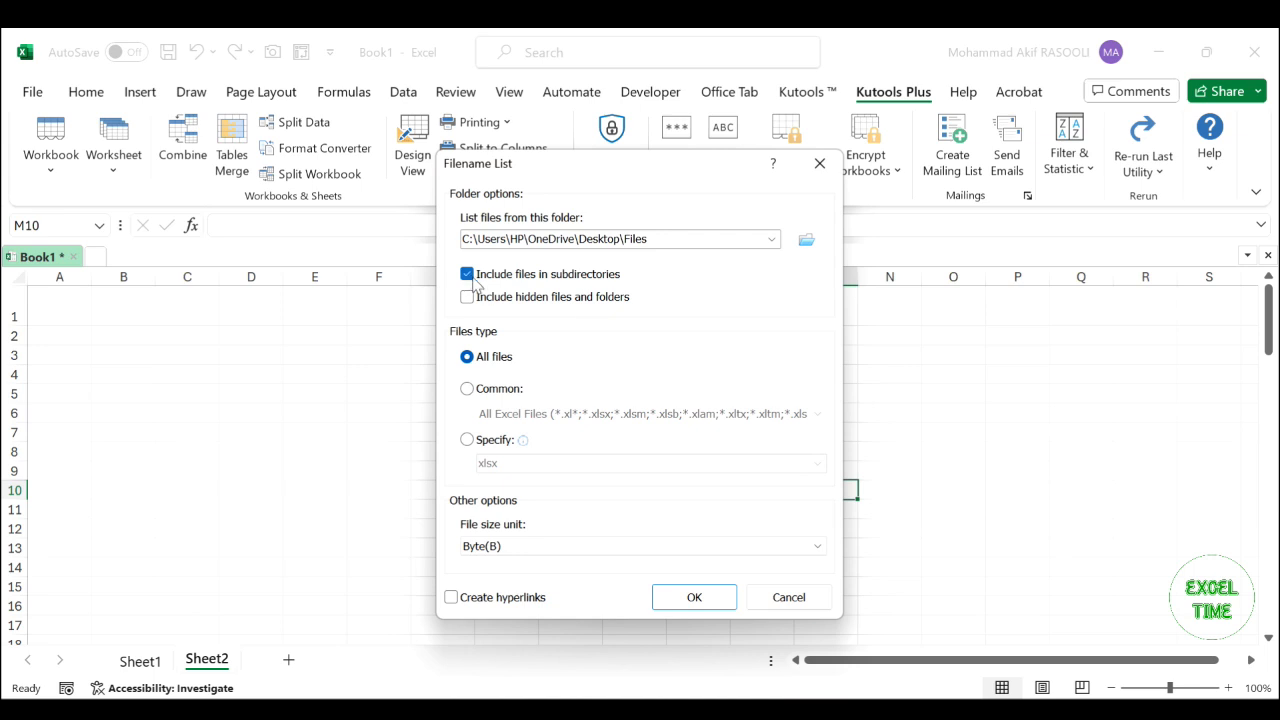
pyautogui.moveTo(530, 390)
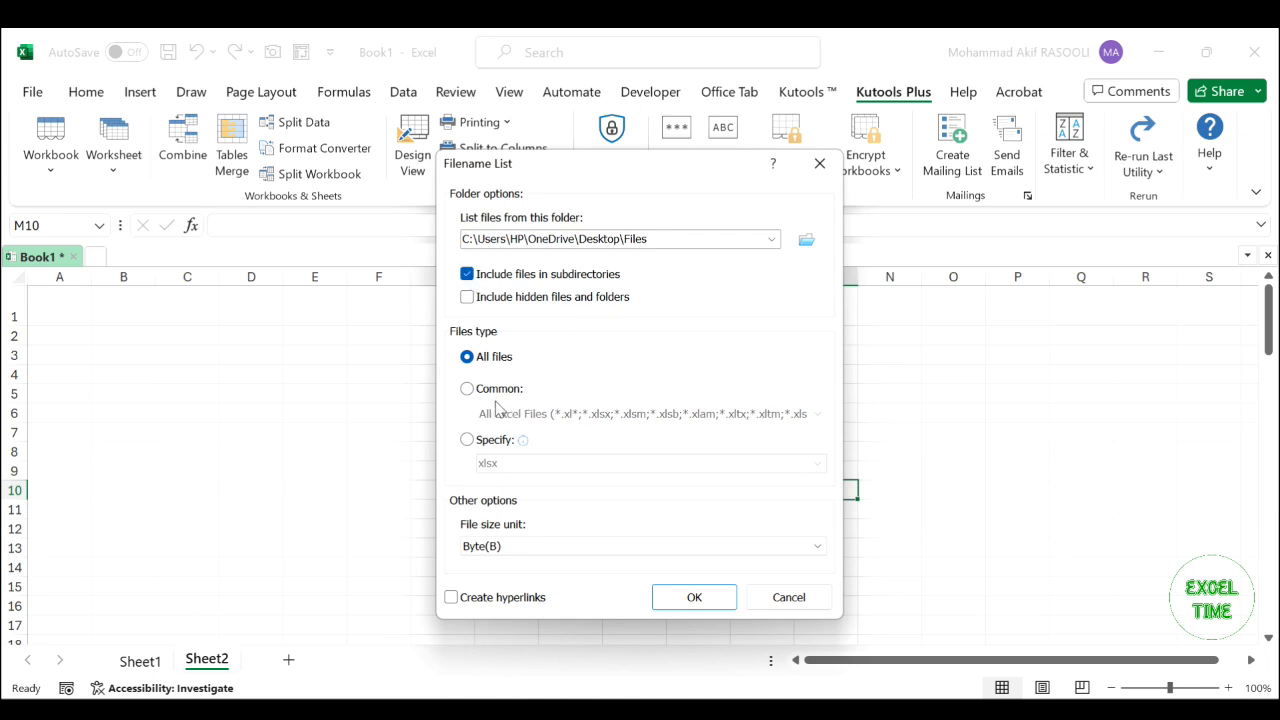
pyautogui.moveTo(480, 408)
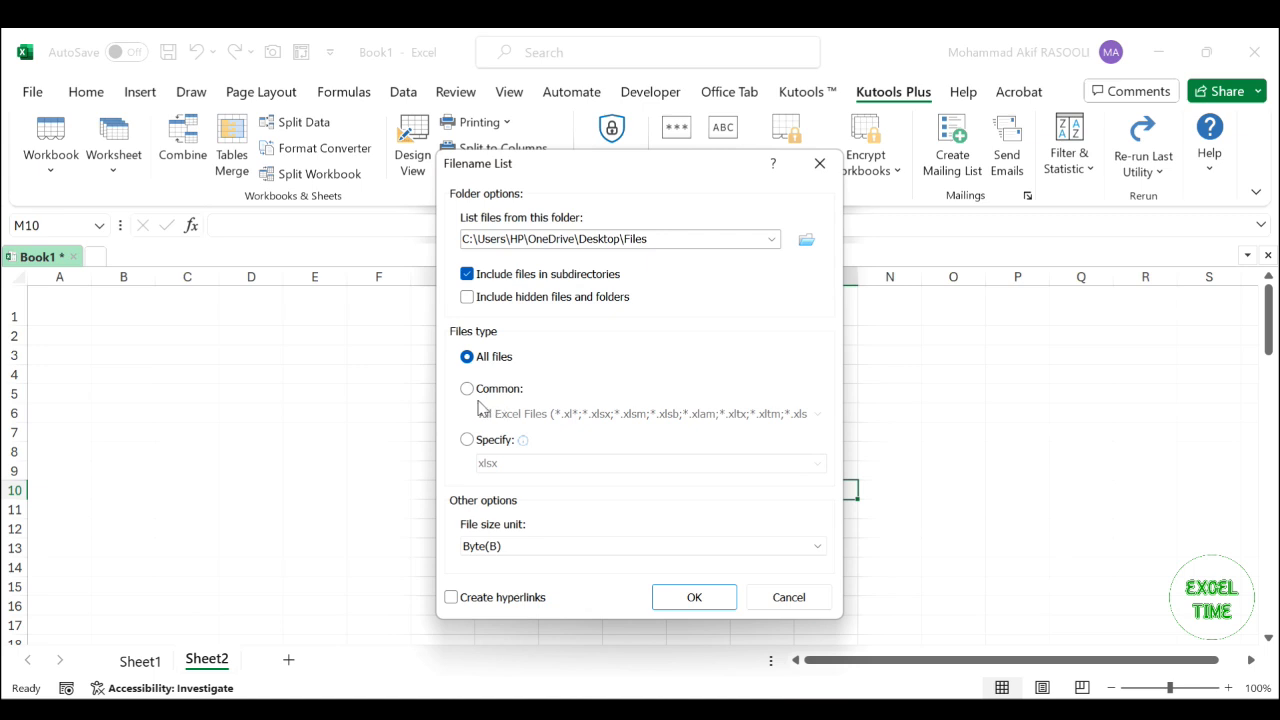
pyautogui.moveTo(580, 390)
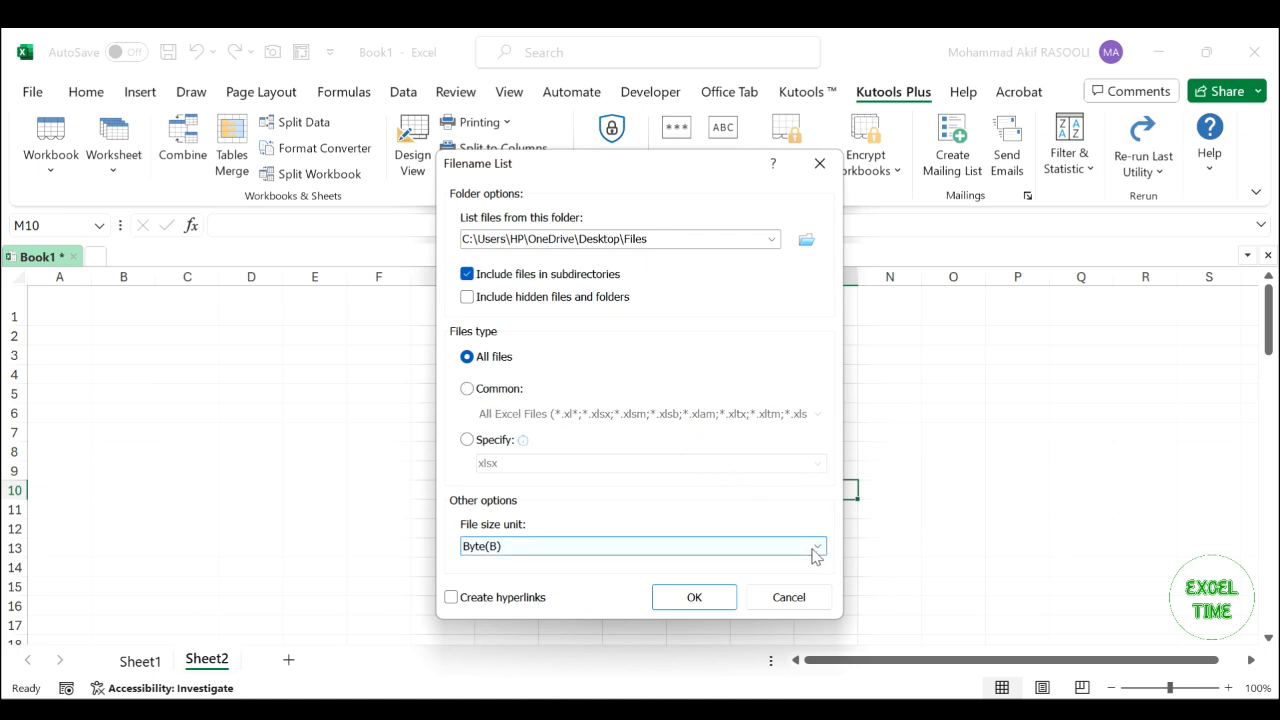
# - Keep Byte(B) as the file size unit and enable Create hyperlinks
pyautogui.click(816, 546)
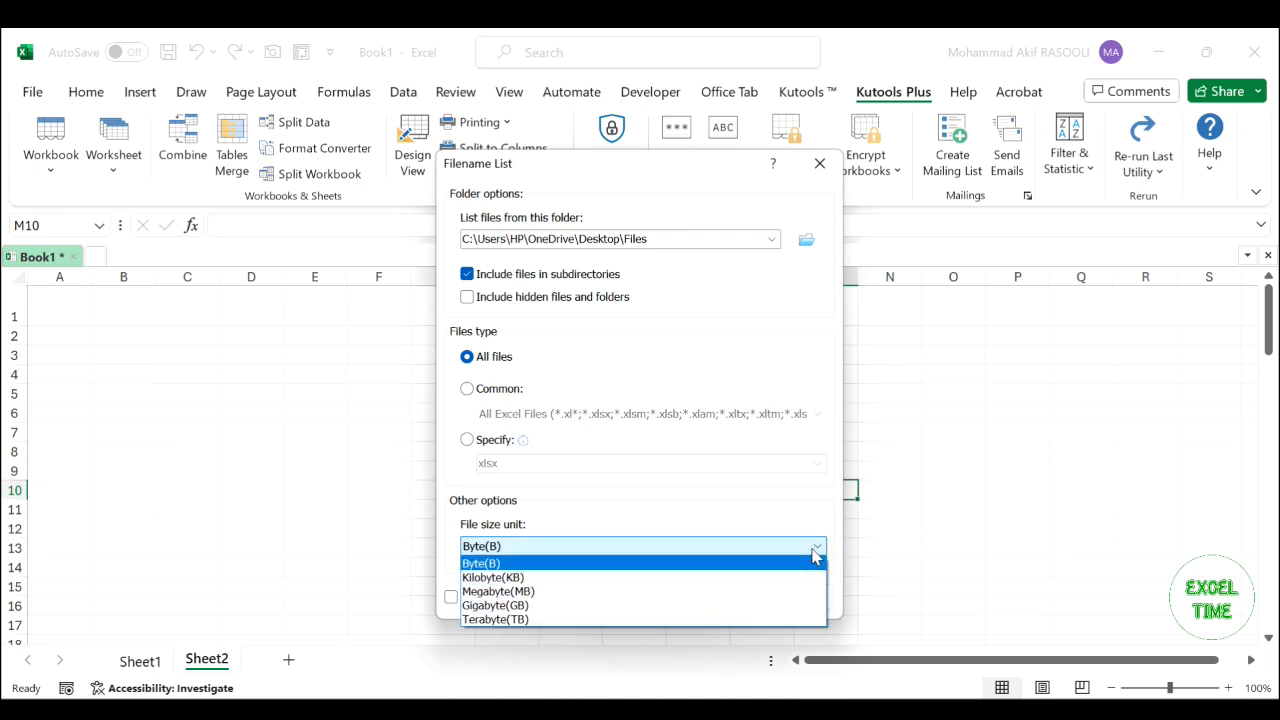
pyautogui.click(480, 546)
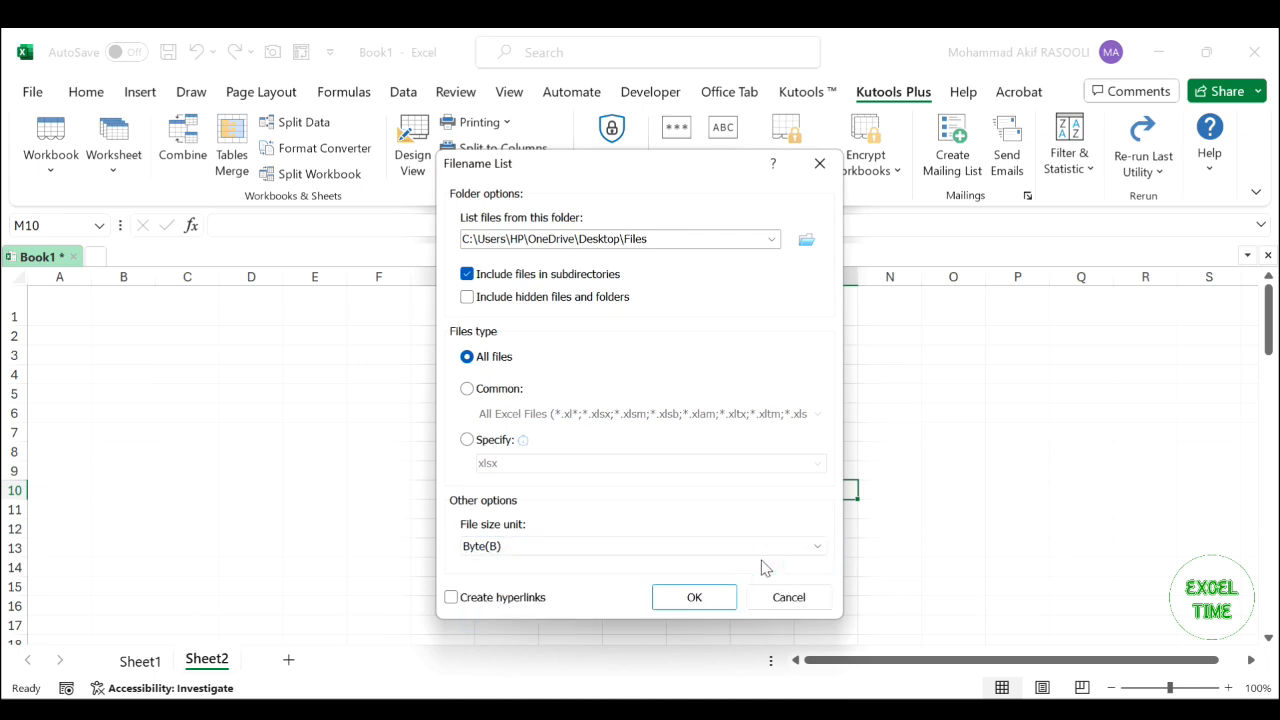
pyautogui.moveTo(624, 568)
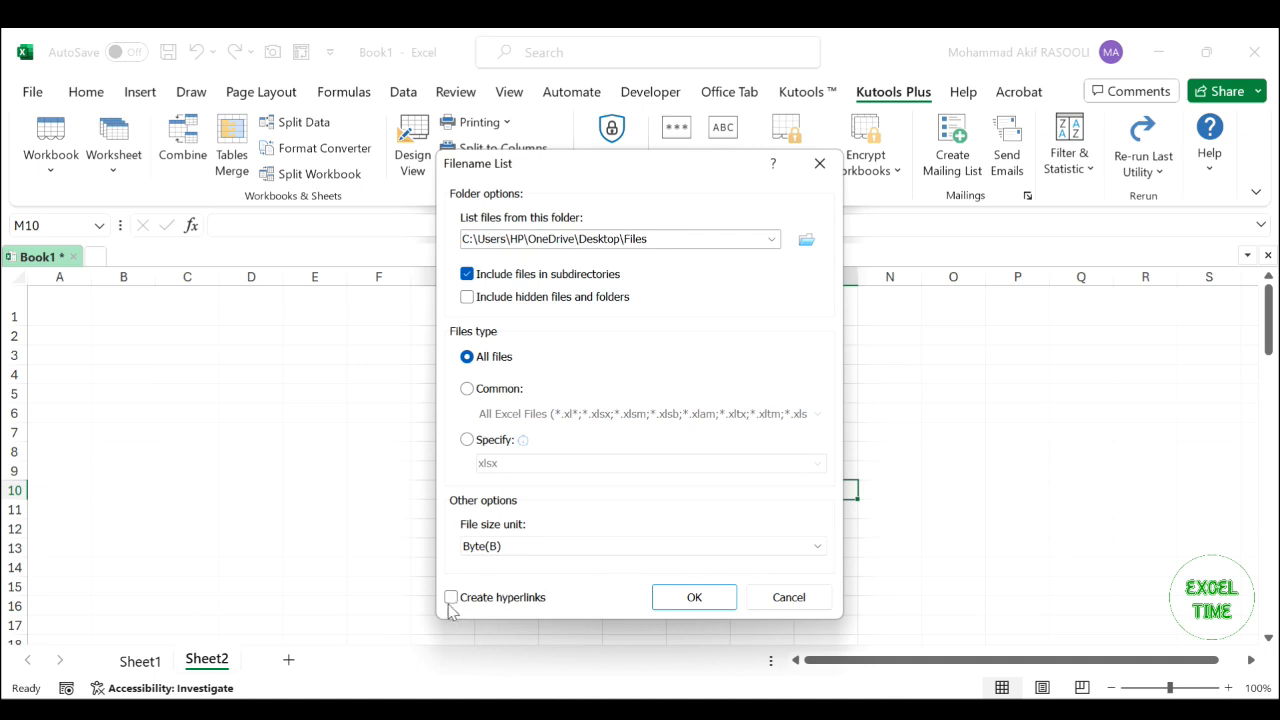
pyautogui.click(452, 596)
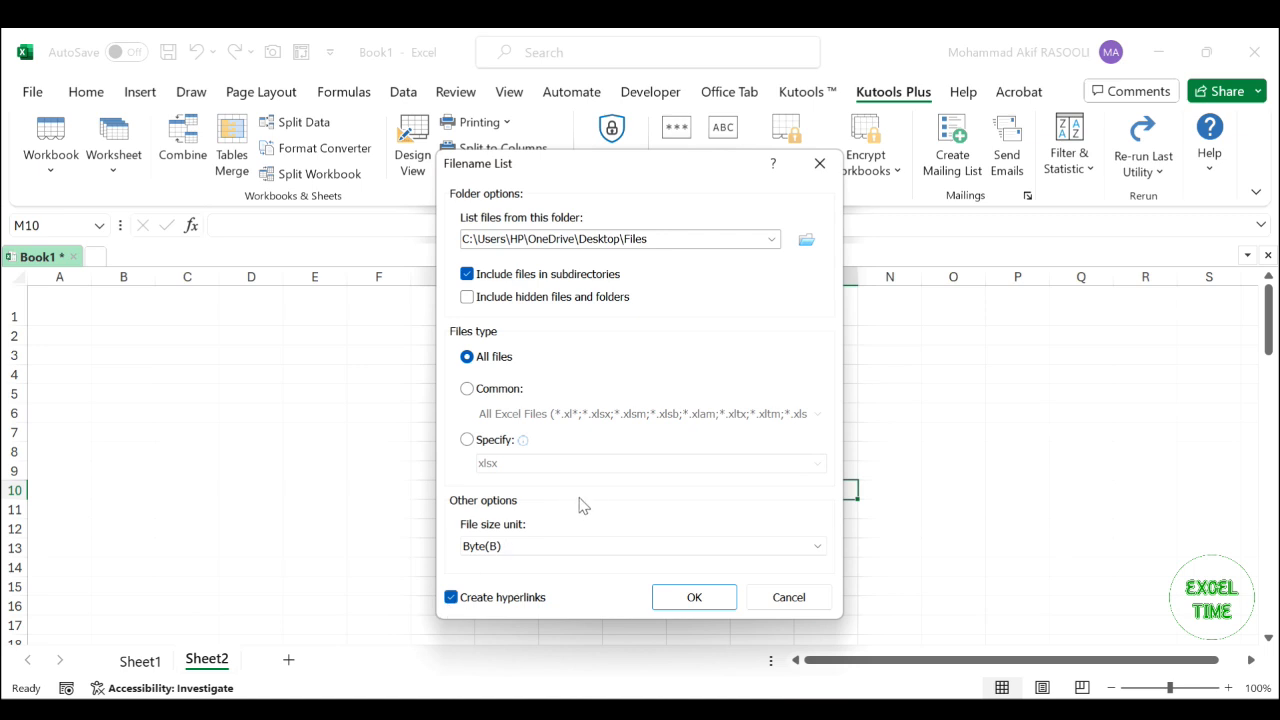
pyautogui.moveTo(592, 502)
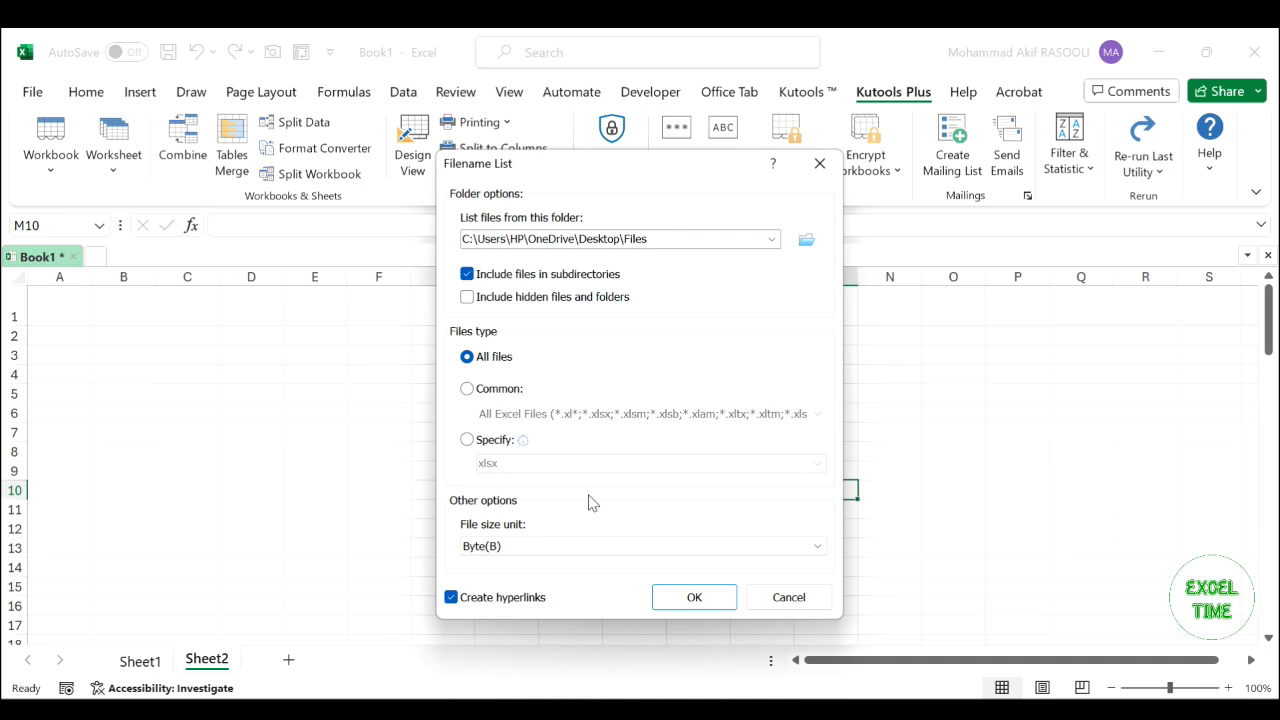
# - Keep All files selected rather than an xlsx filter and generate the listing sheet
pyautogui.click(468, 440)
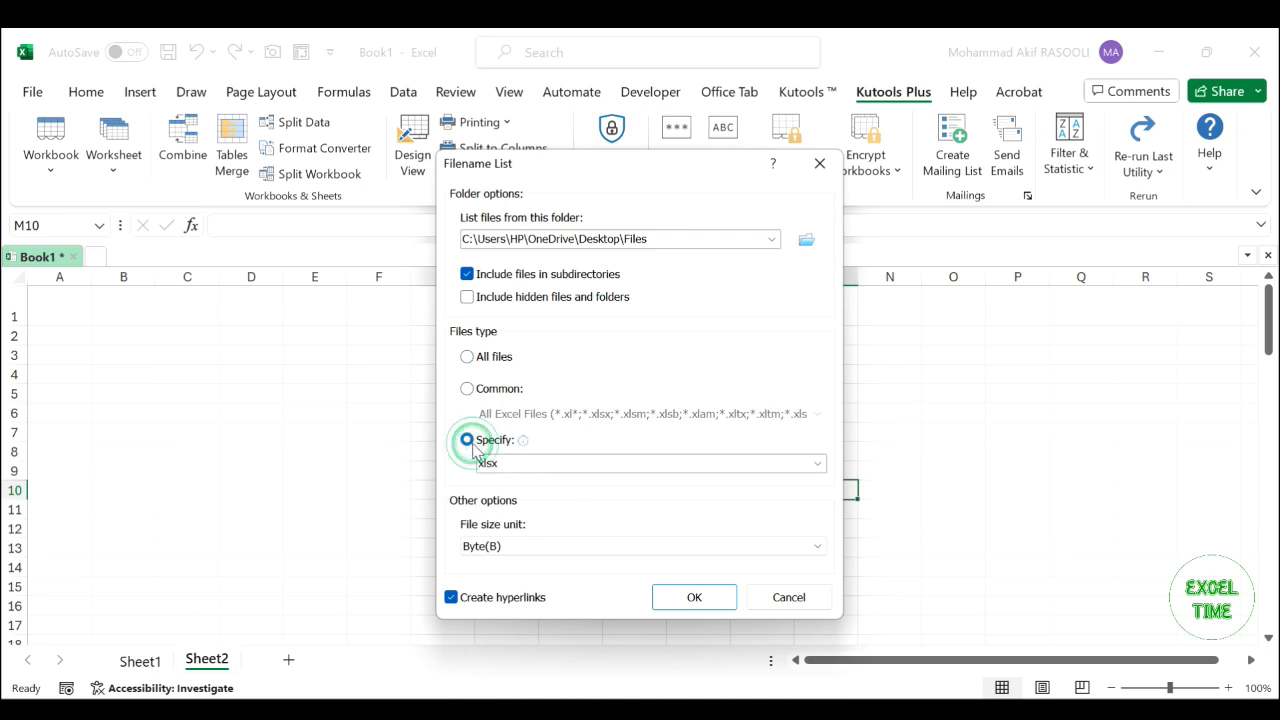
pyautogui.click(468, 440)
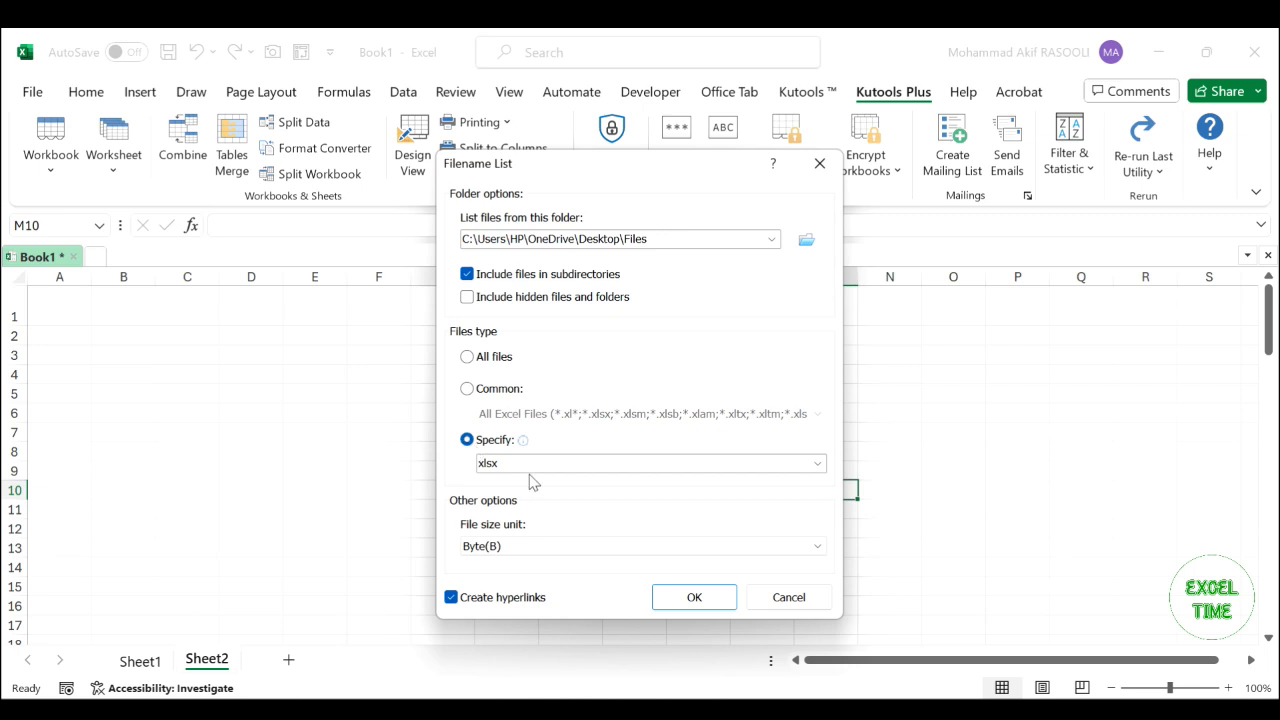
pyautogui.doubleClick(488, 462)
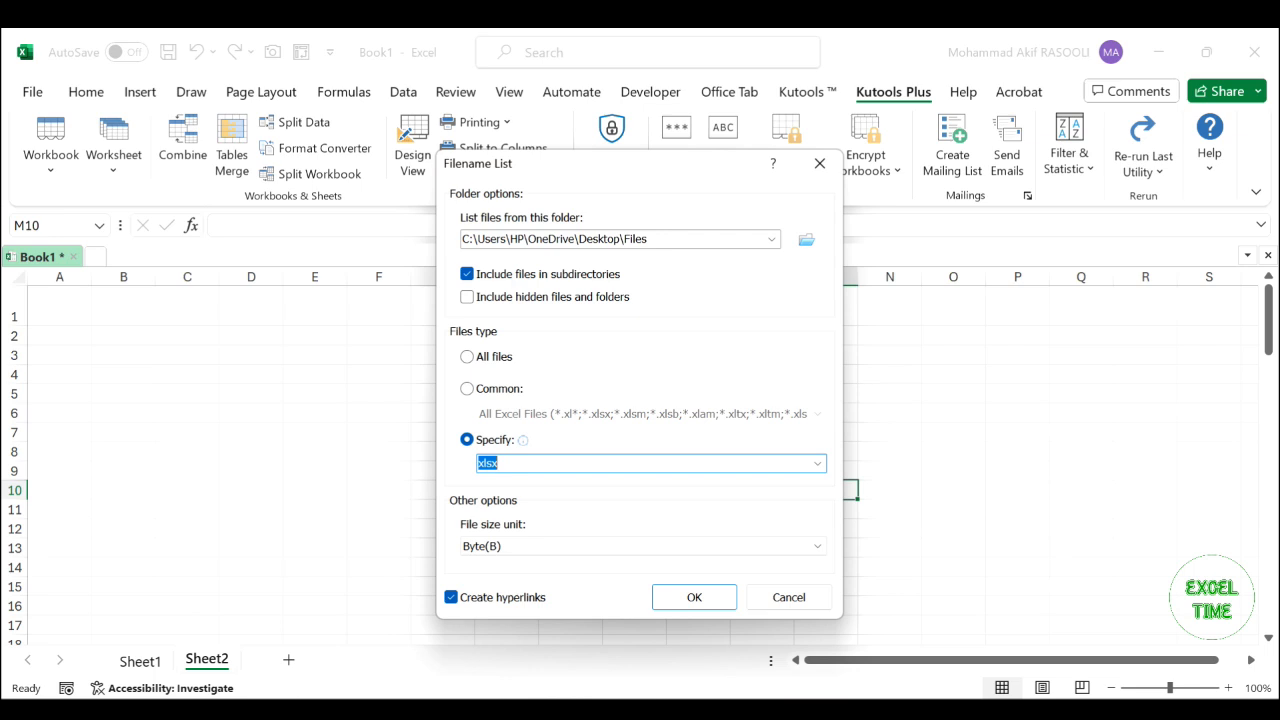
pyautogui.click(468, 356)
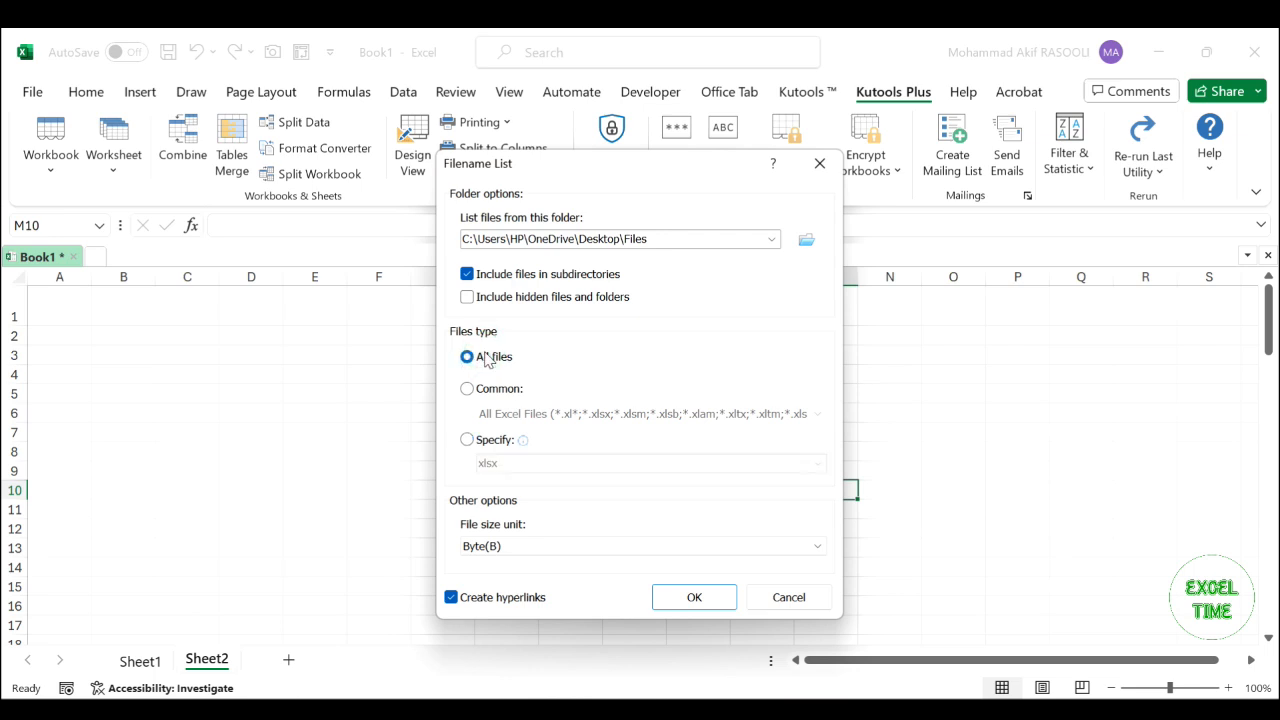
pyautogui.moveTo(520, 378)
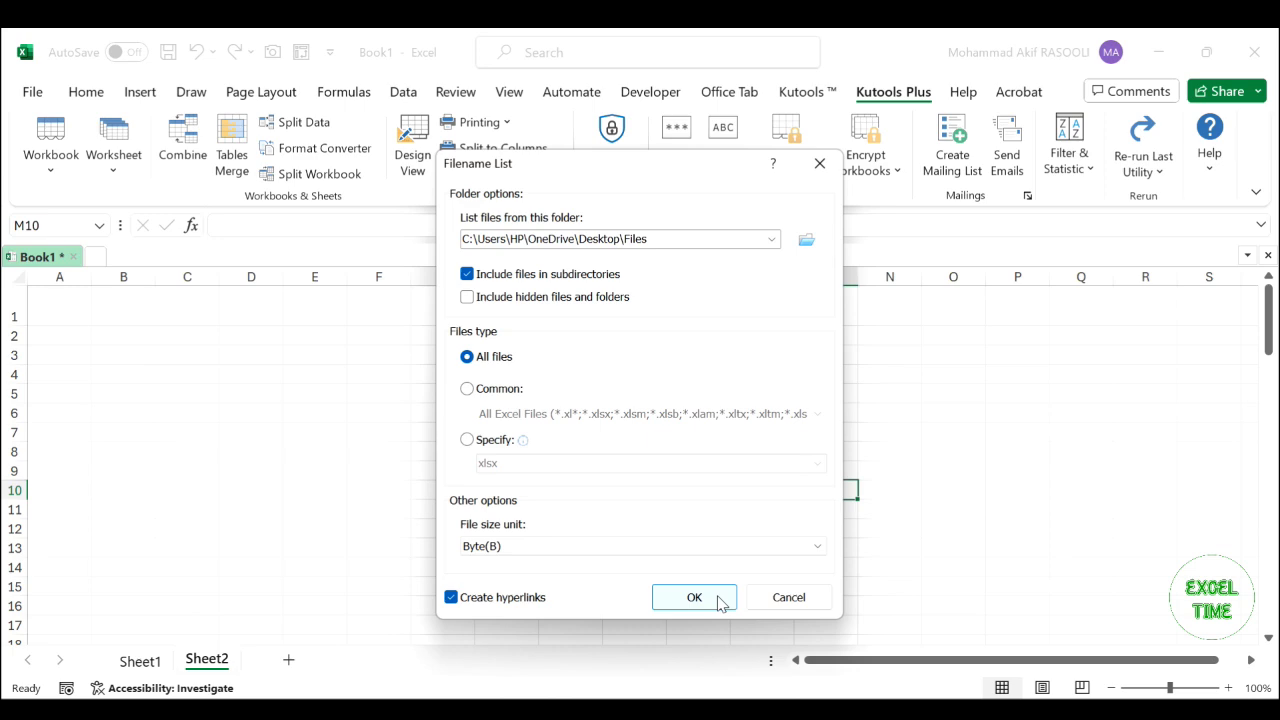
pyautogui.click(694, 596)
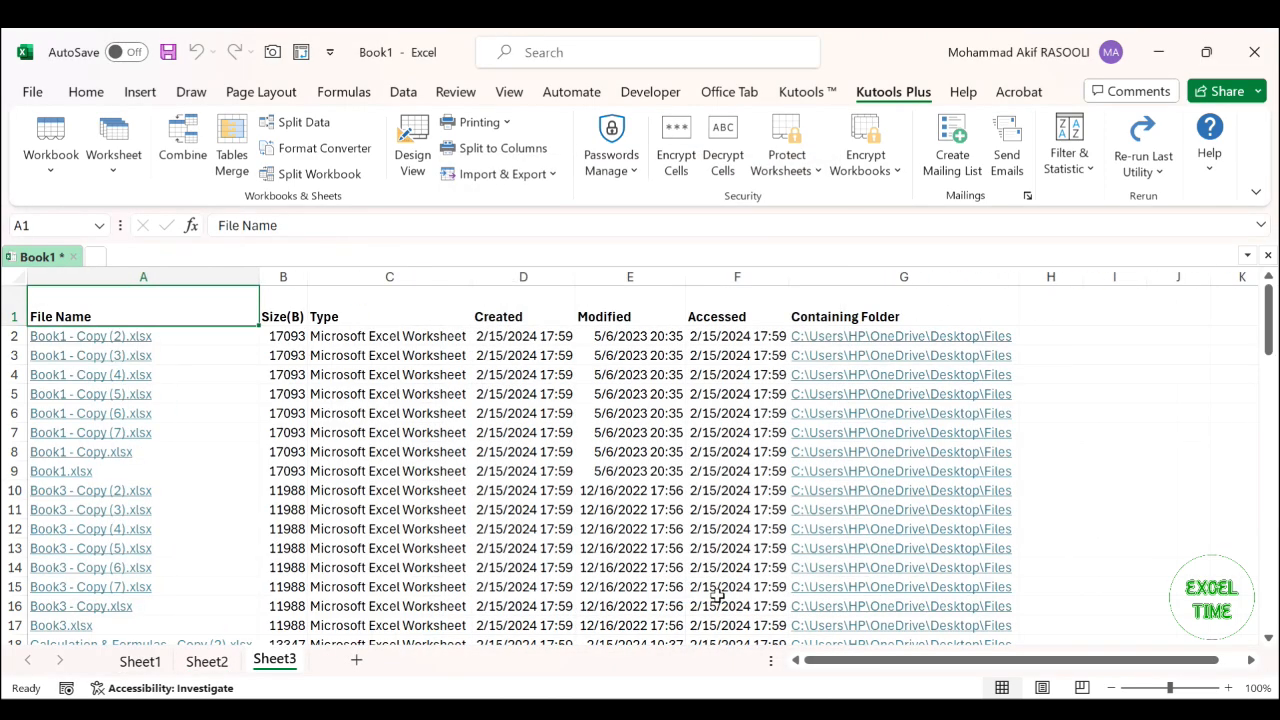